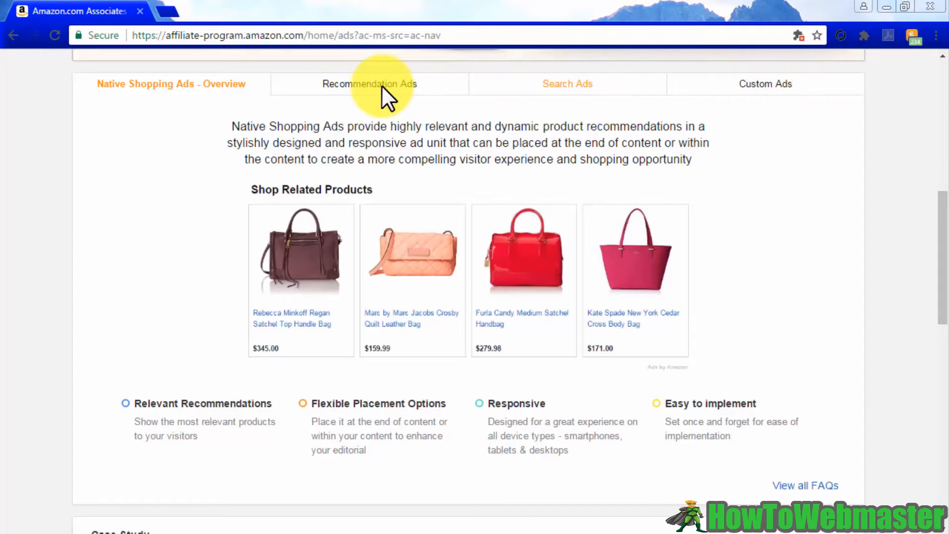
- Browse the Recommendation, Search and Custom ad type overviews in Native Shopping Ads
click(369, 83)
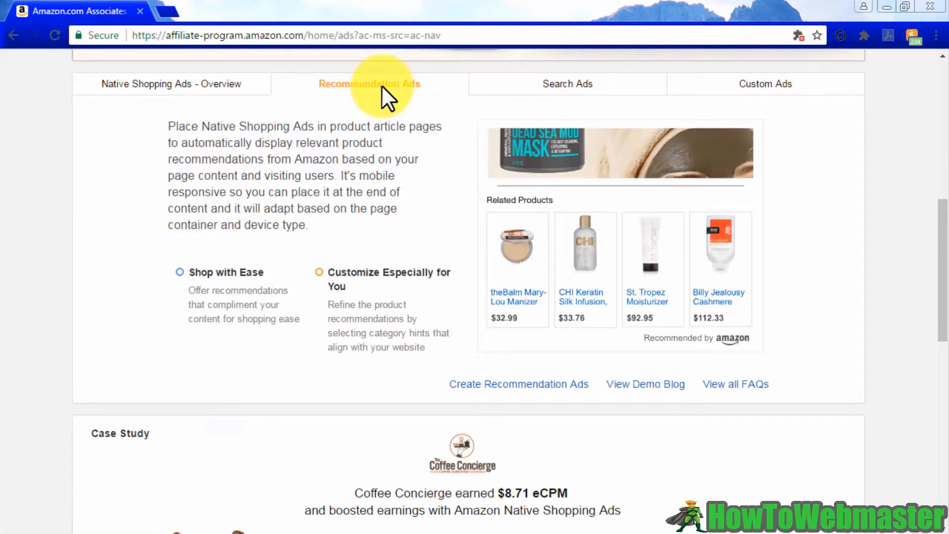
mouse_move(566, 83)
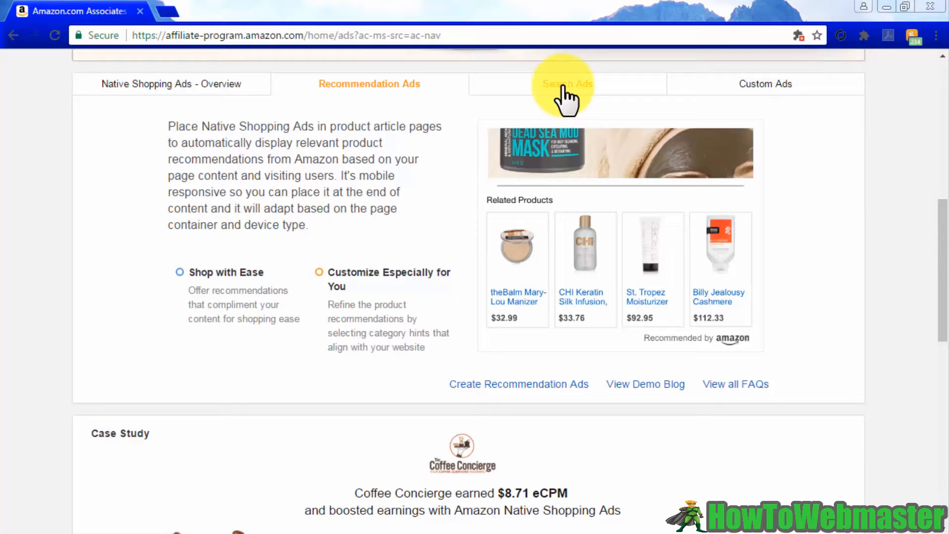
click(565, 83)
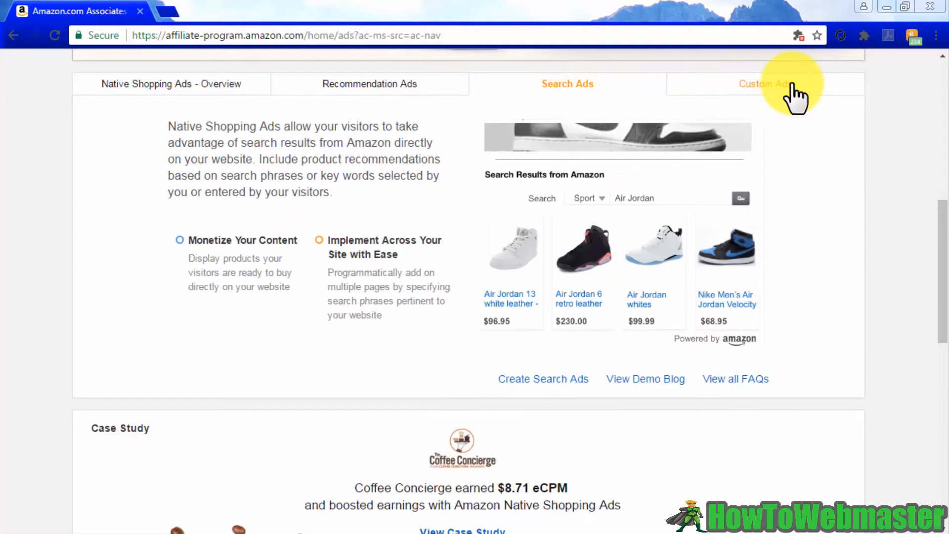
click(765, 83)
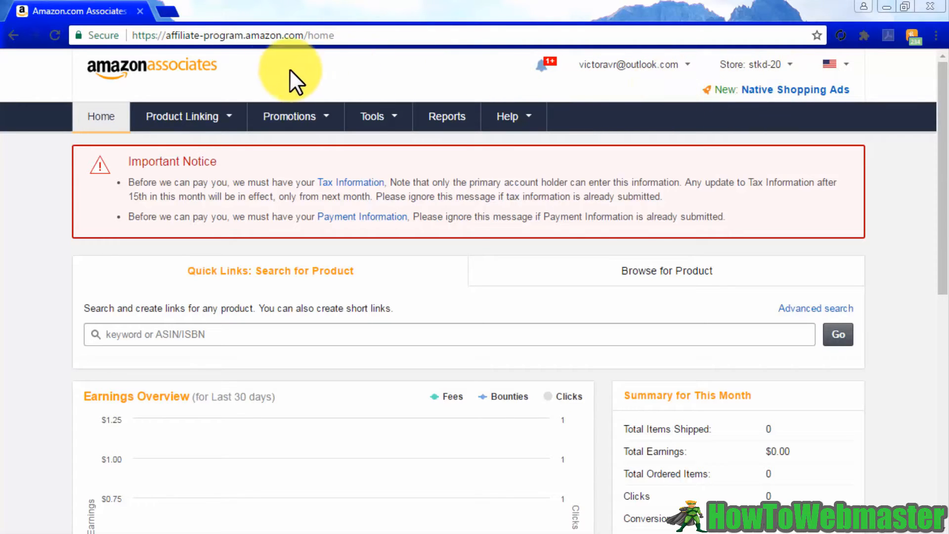
- Reach Native Shopping Ads via Product Linking and list the ad unit types under Create Ad Unit
click(182, 116)
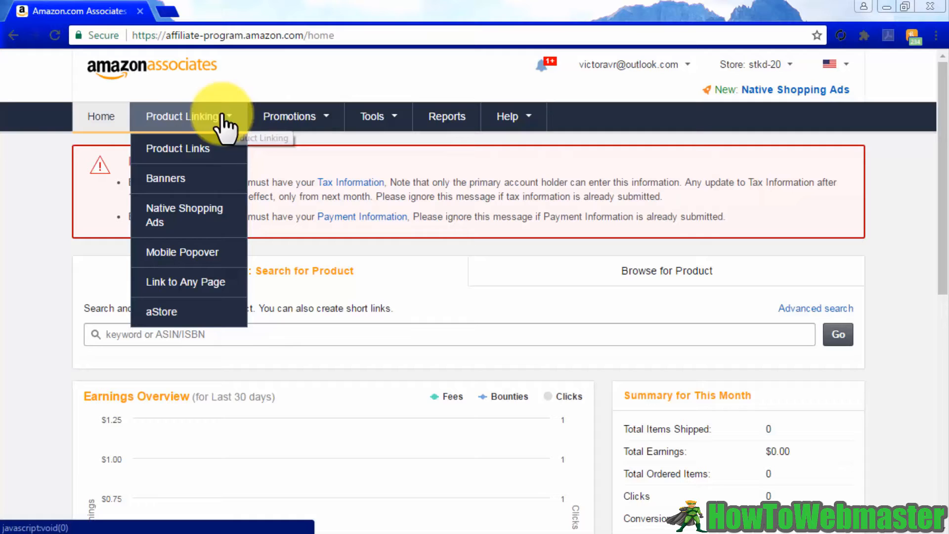
click(184, 215)
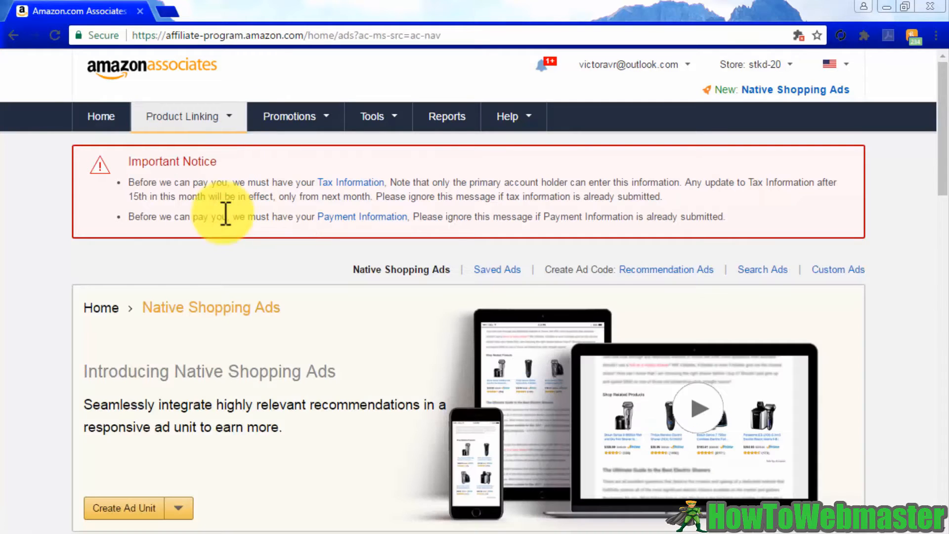
scroll(down, 3)
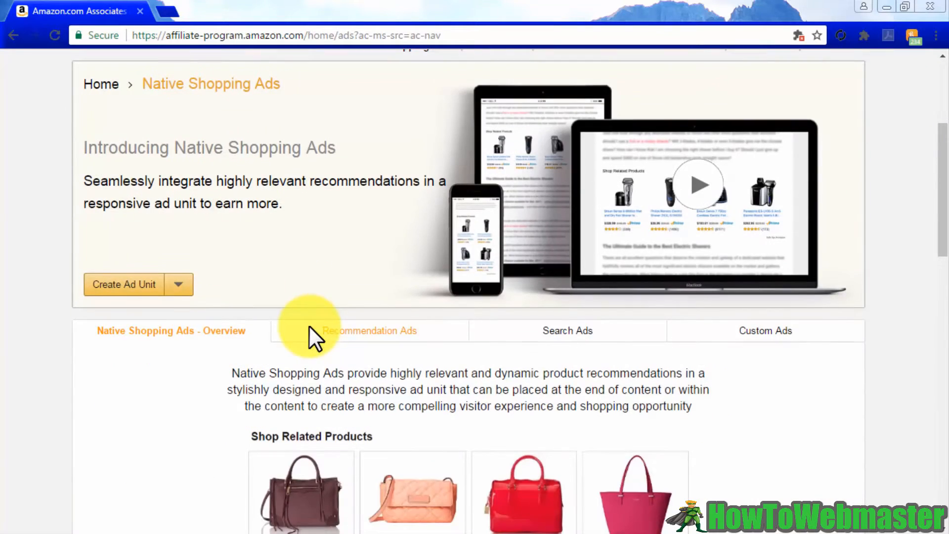
click(178, 284)
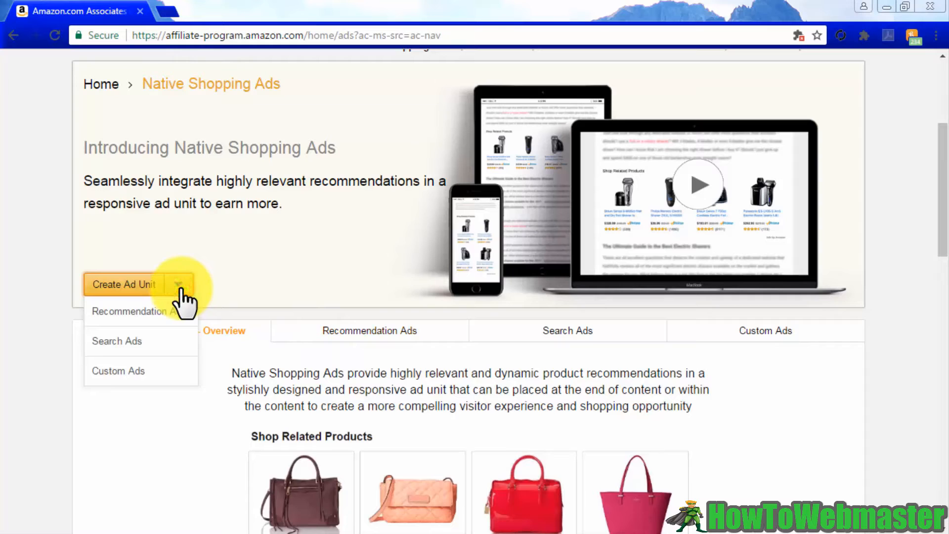
mouse_move(184, 308)
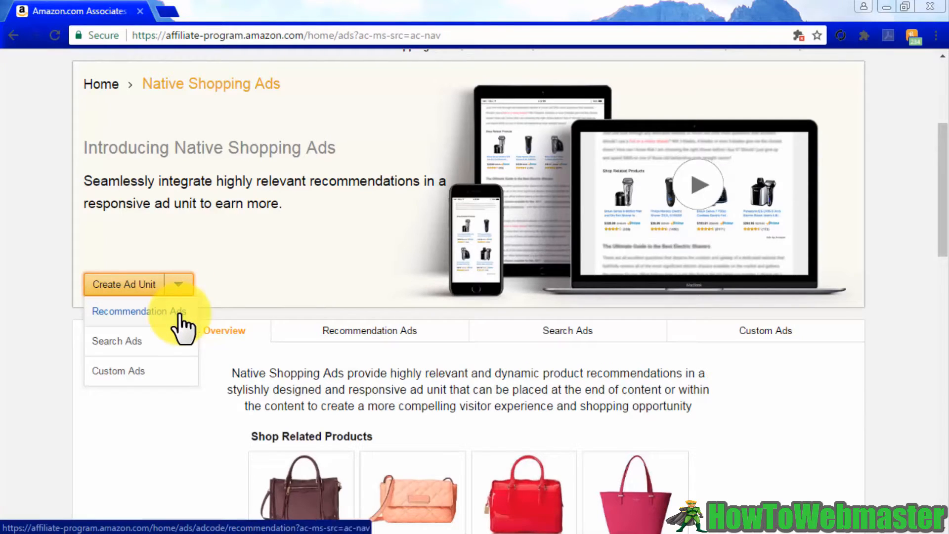
- Start a Recommendation Ads unit named 'nativead1' with the grid ad format
click(138, 310)
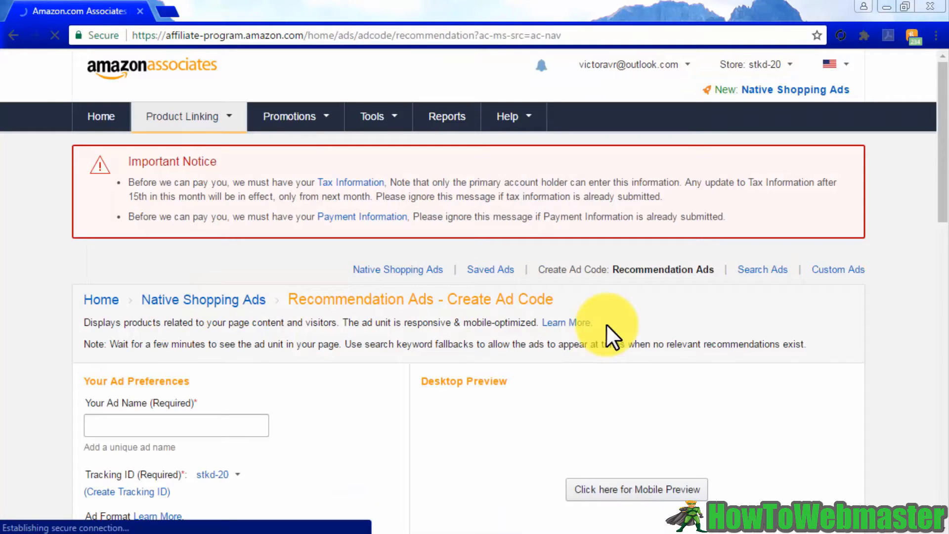
scroll(down, 3)
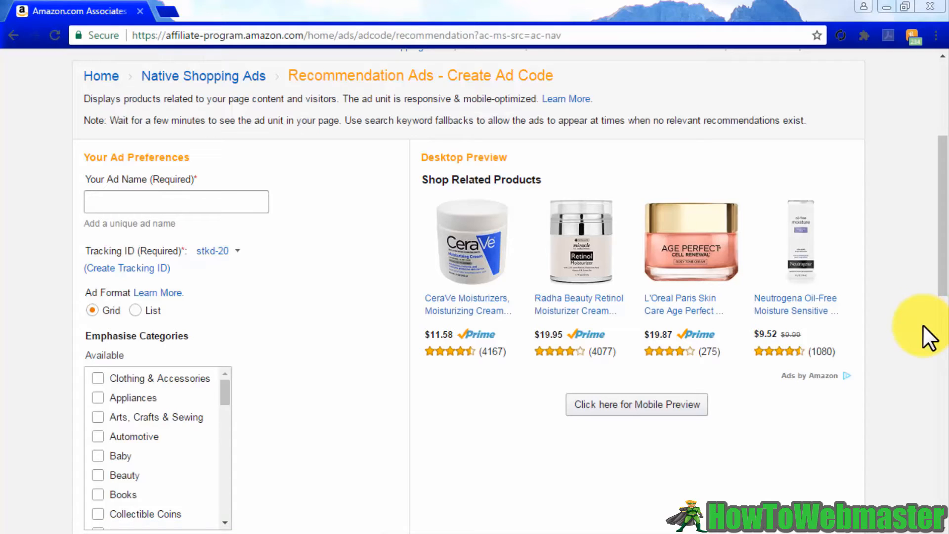
click(176, 200)
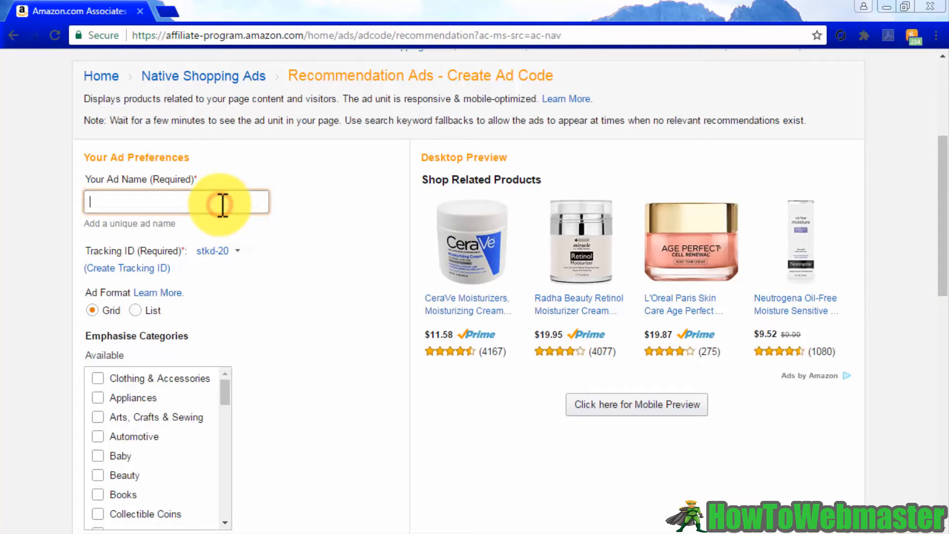
text(nativead1)
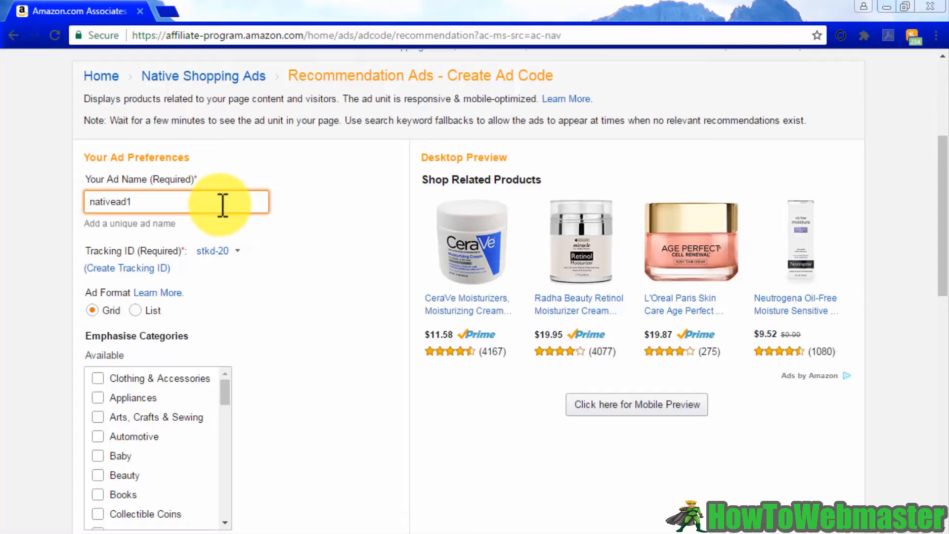
click(217, 250)
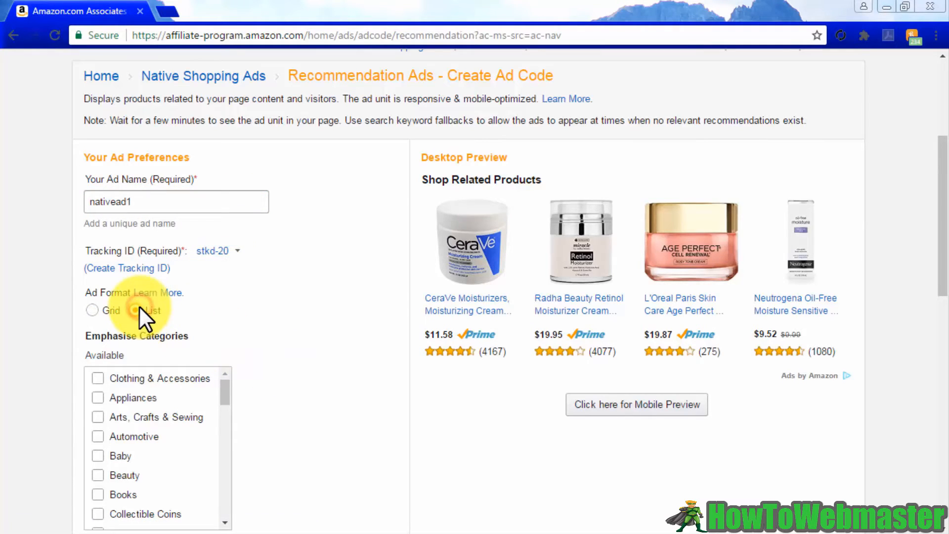
click(92, 309)
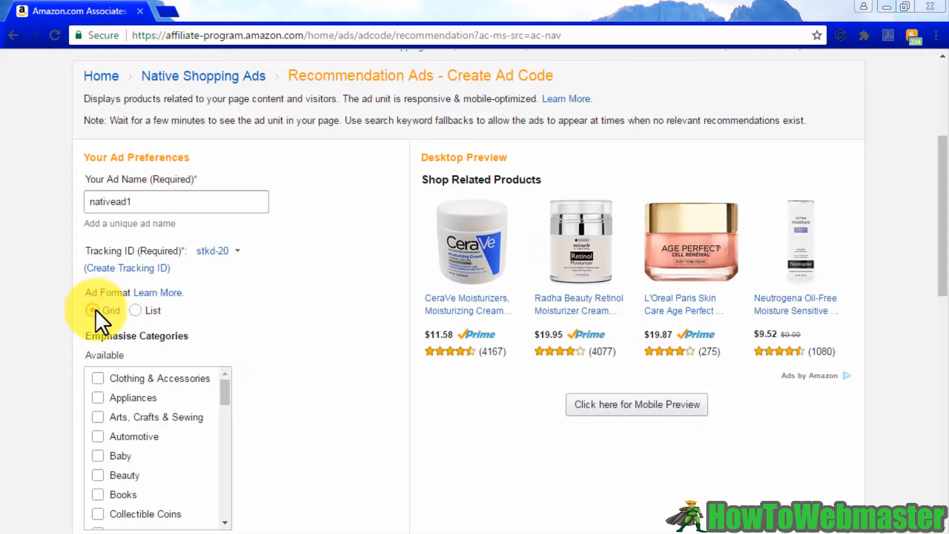
- Enter the keyword 'home theater systems', then return to the Native Shopping Ads overview
scroll(down, 3)
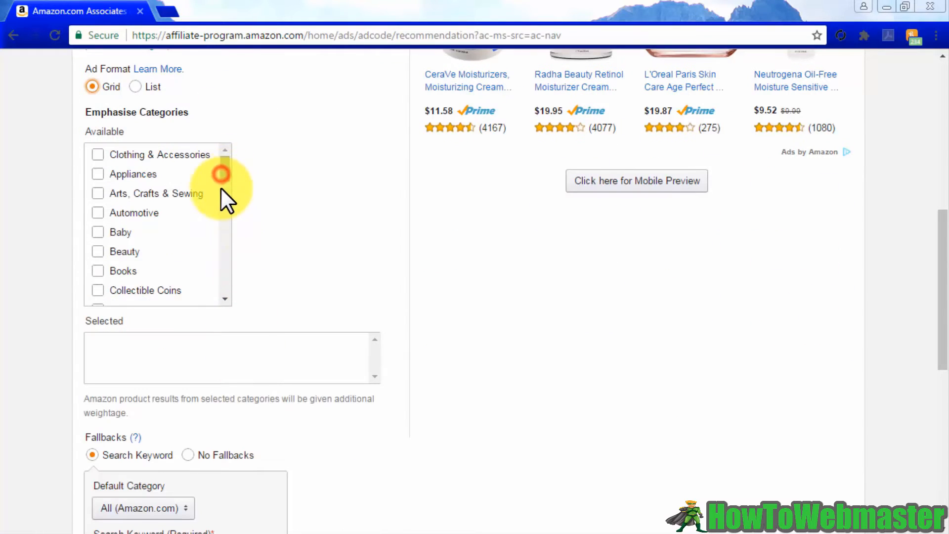
scroll(down, 3)
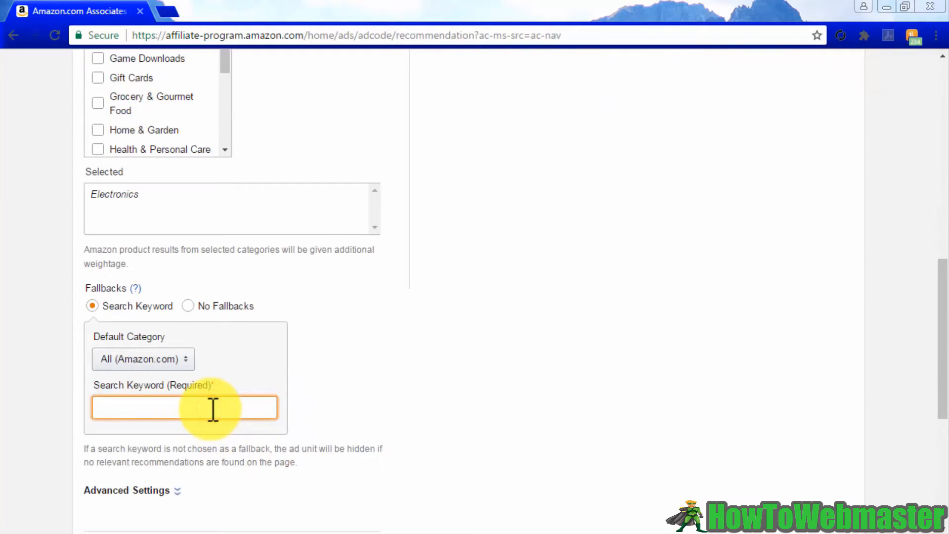
text(home theater systems)
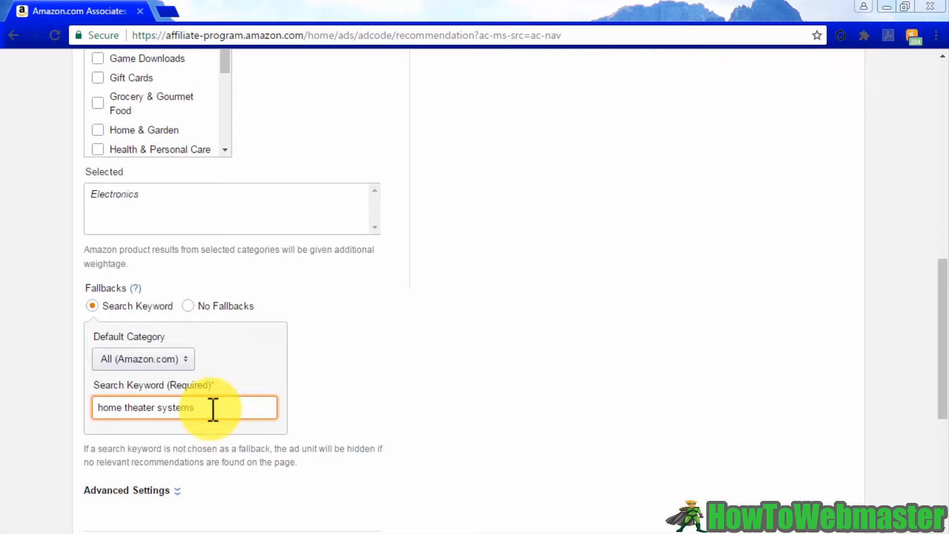
scroll(down, 3)
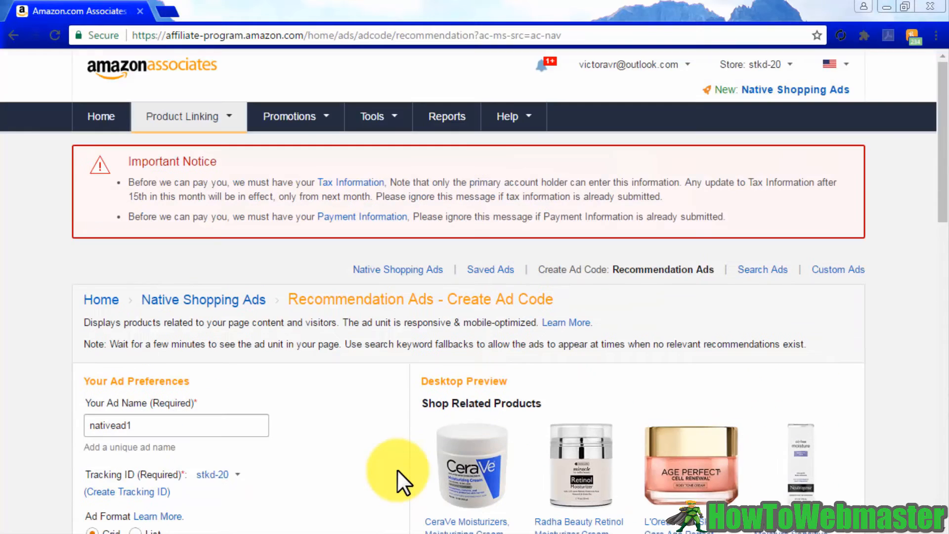
click(397, 269)
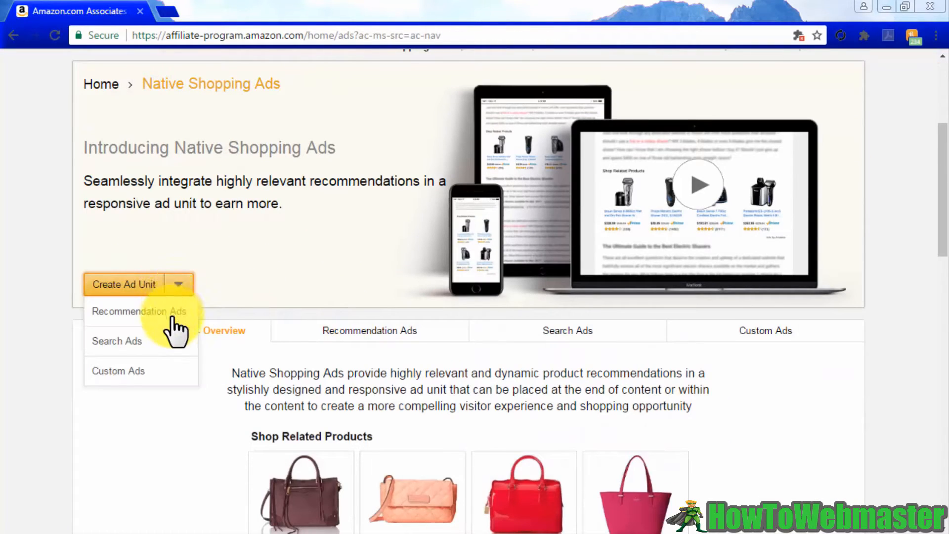
click(117, 341)
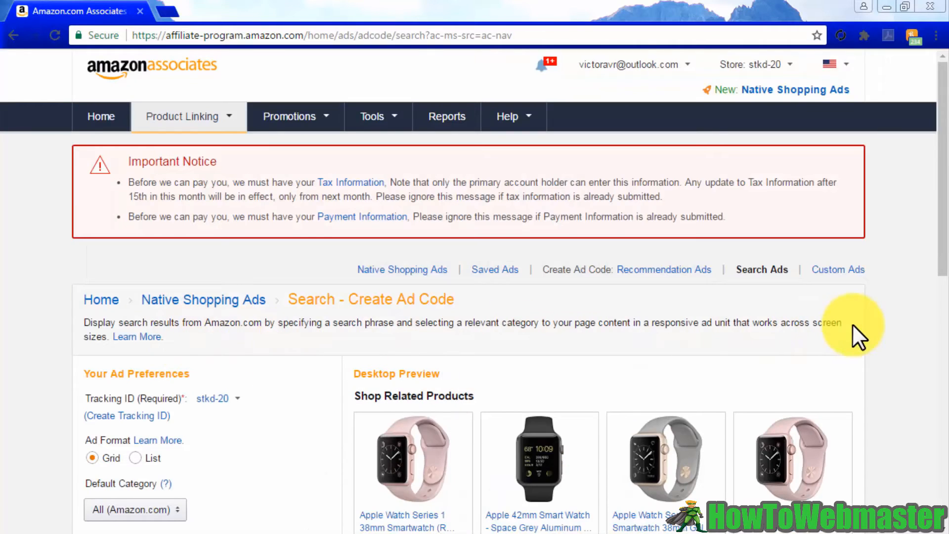
scroll(down, 3)
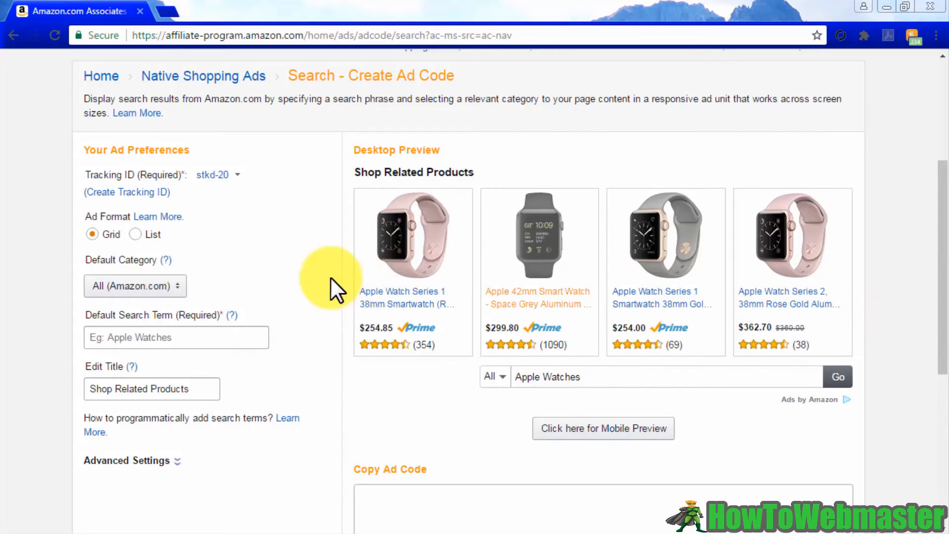
click(135, 234)
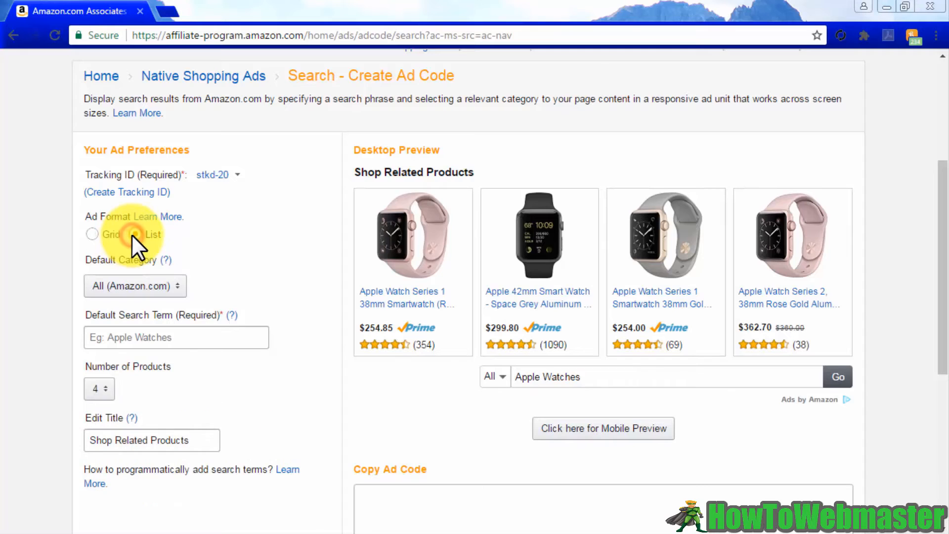
click(92, 234)
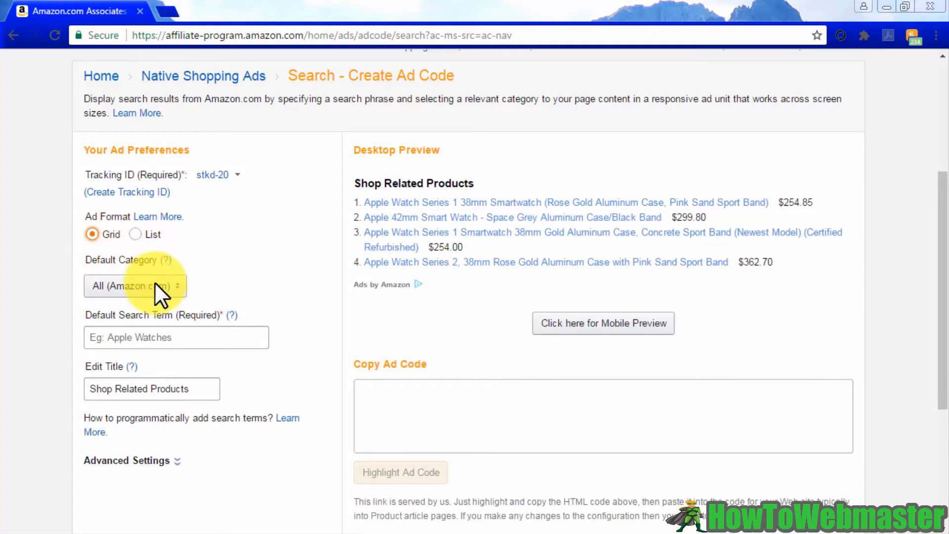
click(135, 285)
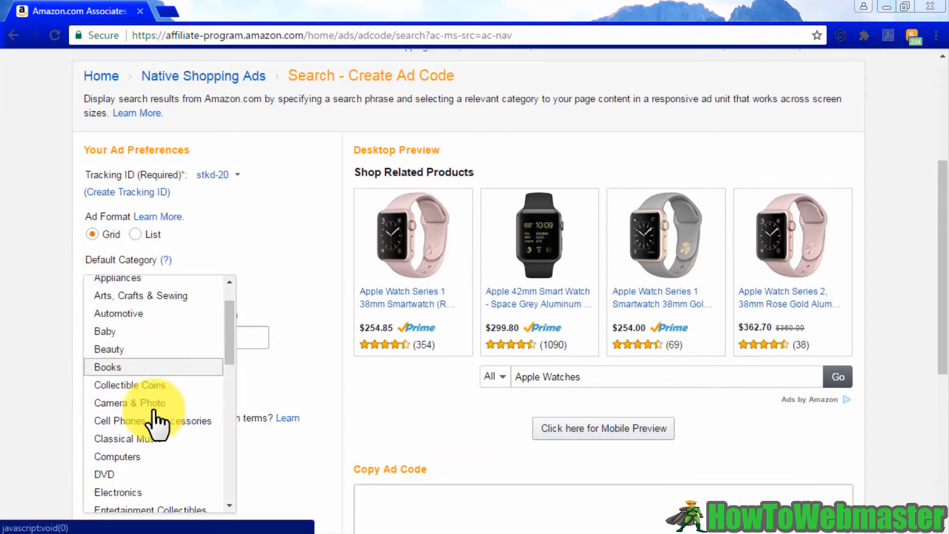
click(118, 492)
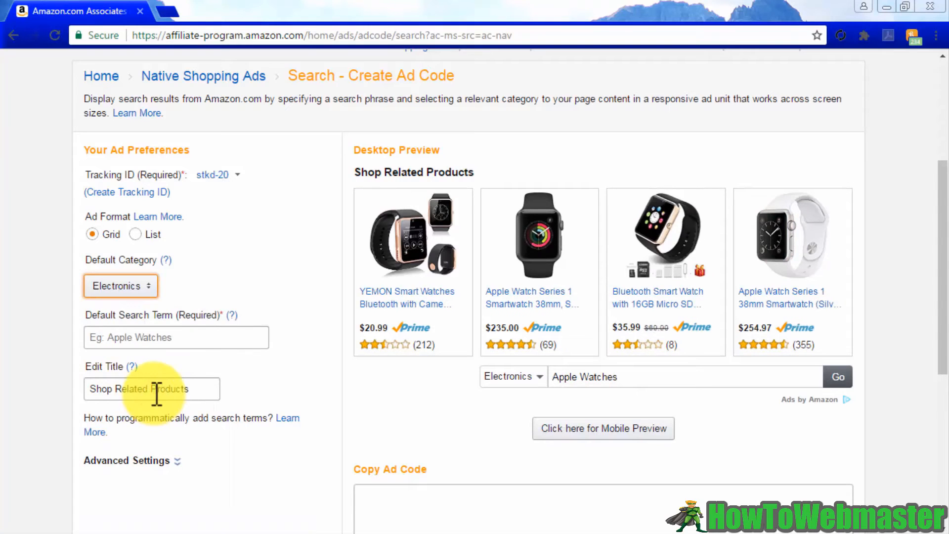
text(home theater)
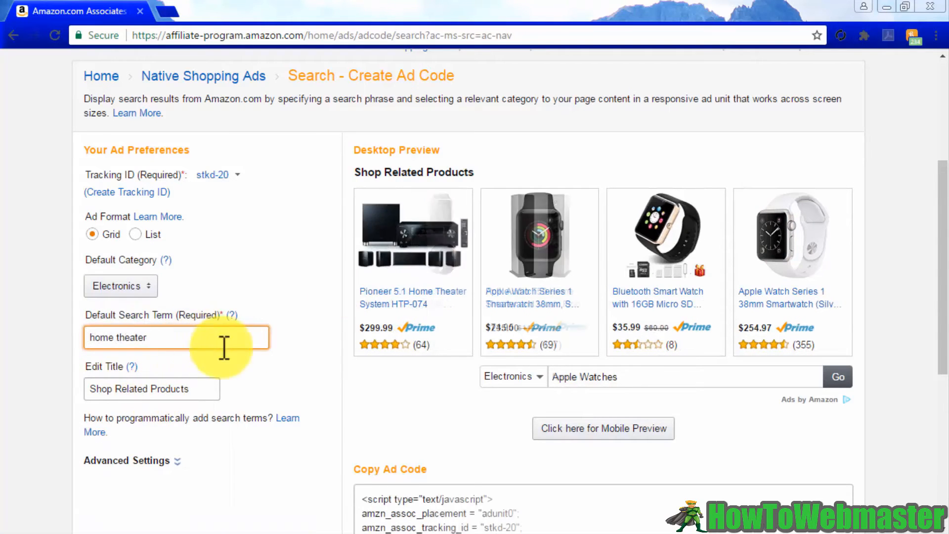
scroll(down, 3)
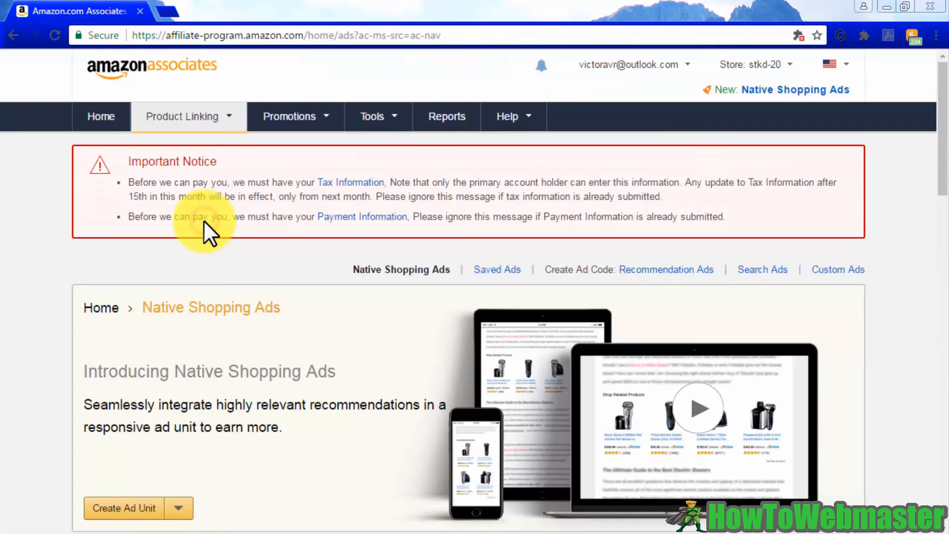
- Start a Custom Ads unit and search Electronics for 'onkyo' products to add
click(837, 269)
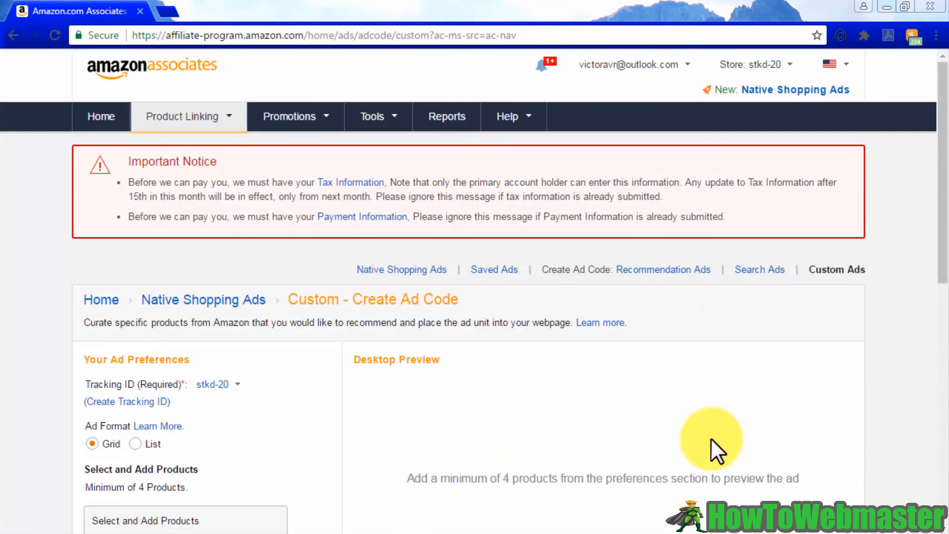
scroll(down, 3)
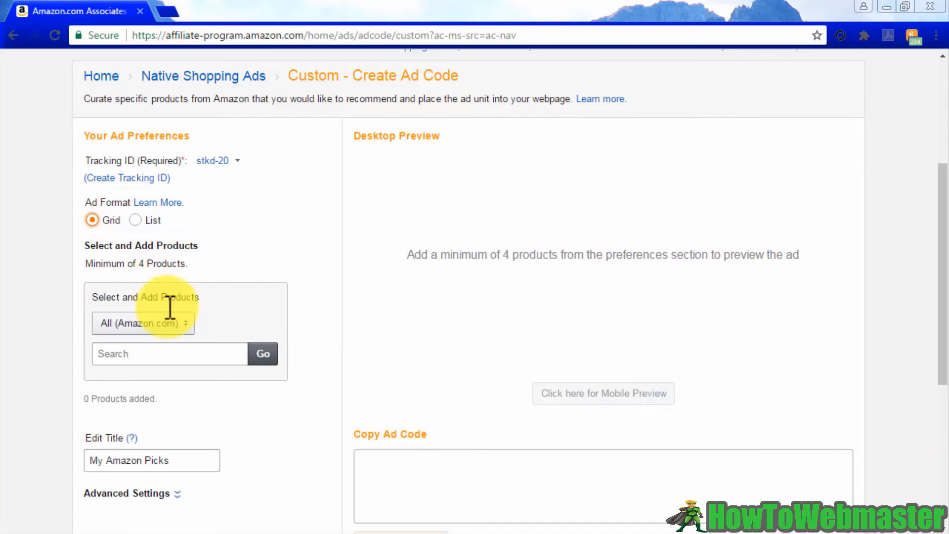
click(142, 322)
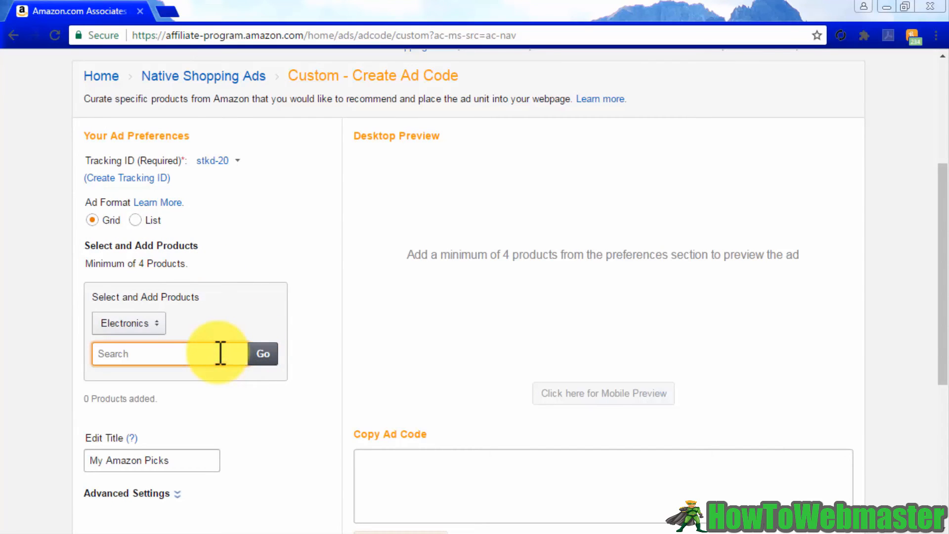
text(onkyo)
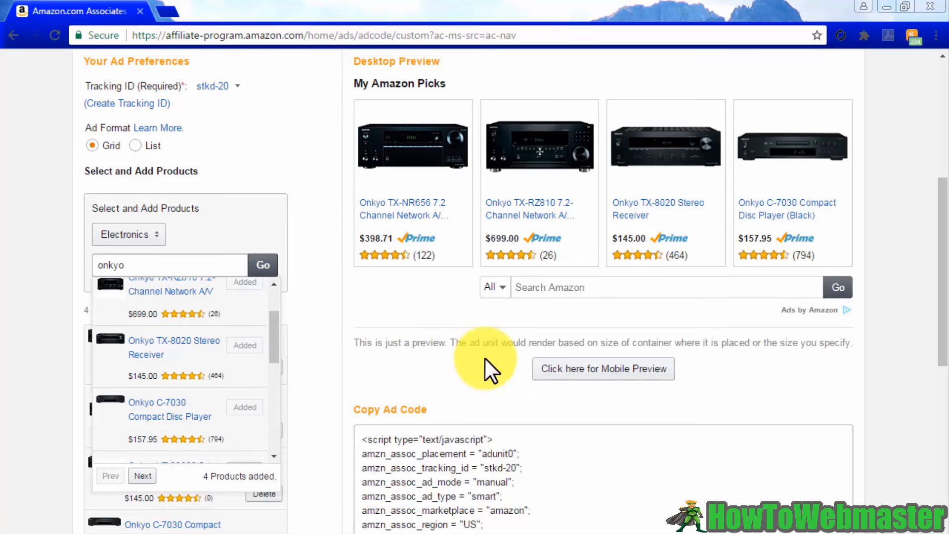
- Check the ad in mobile and desktop previews, then highlight its ad code for copying
click(603, 369)
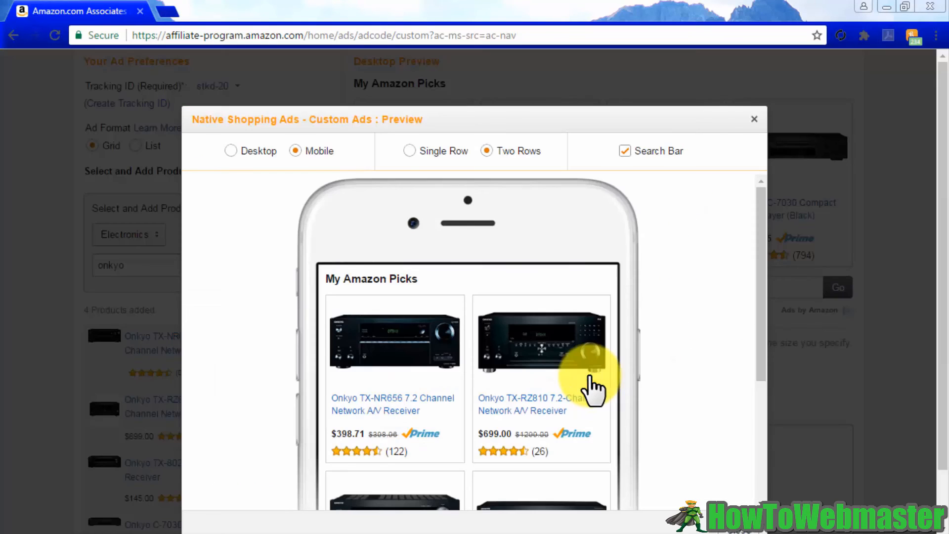
click(231, 150)
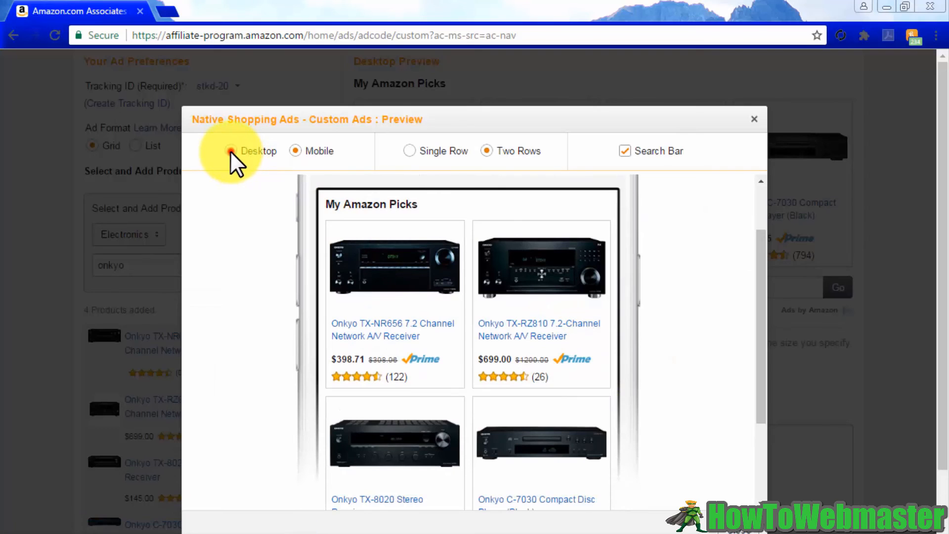
click(230, 150)
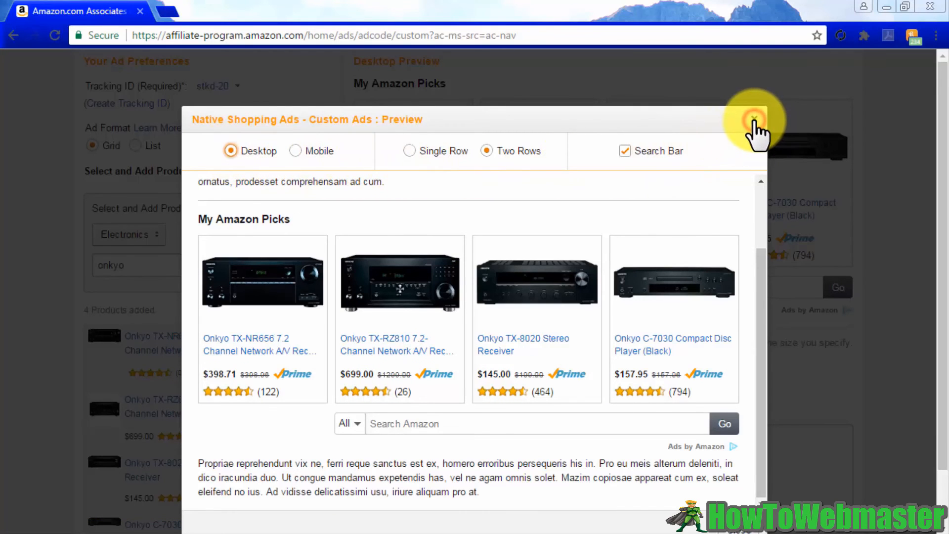
click(753, 119)
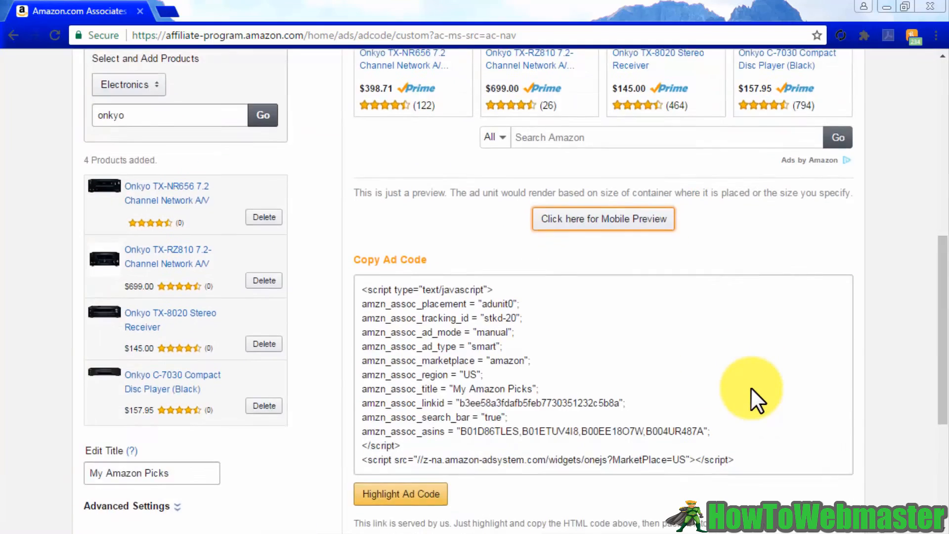
click(400, 493)
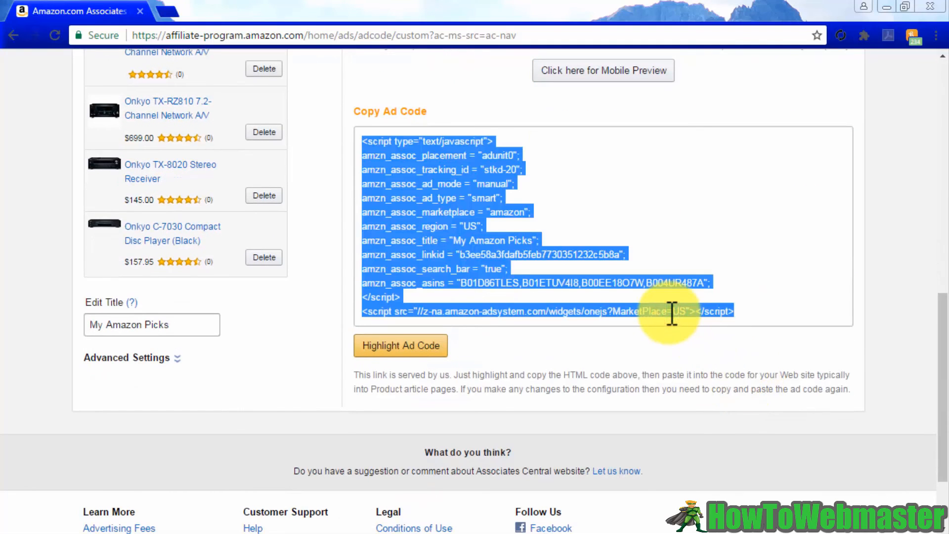